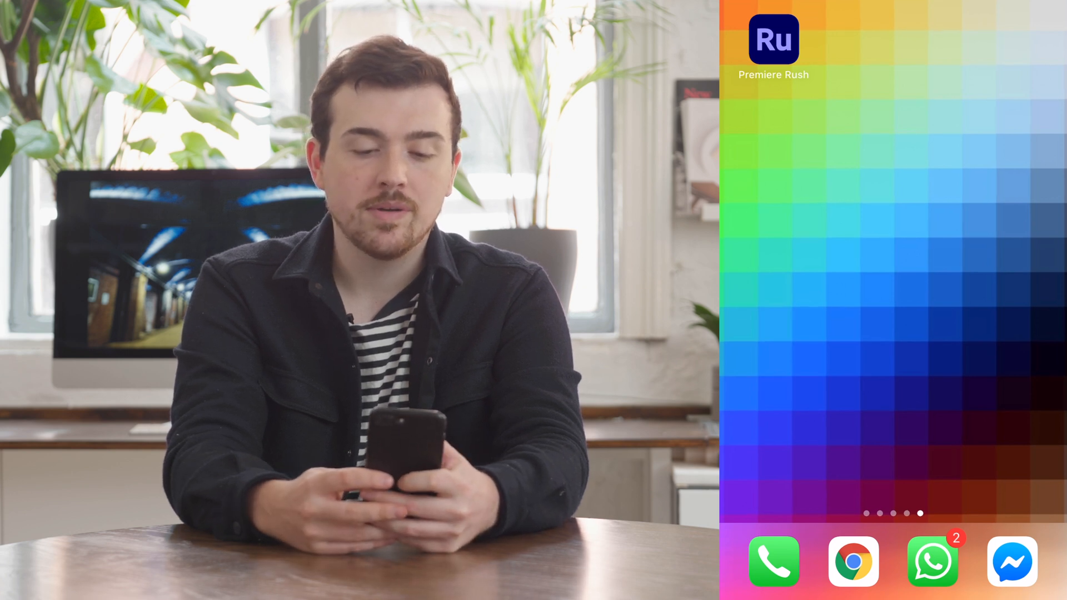
# - Launch Premiere Rush from the iOS home screen to reach Your Projects
pyautogui.click(773, 39)
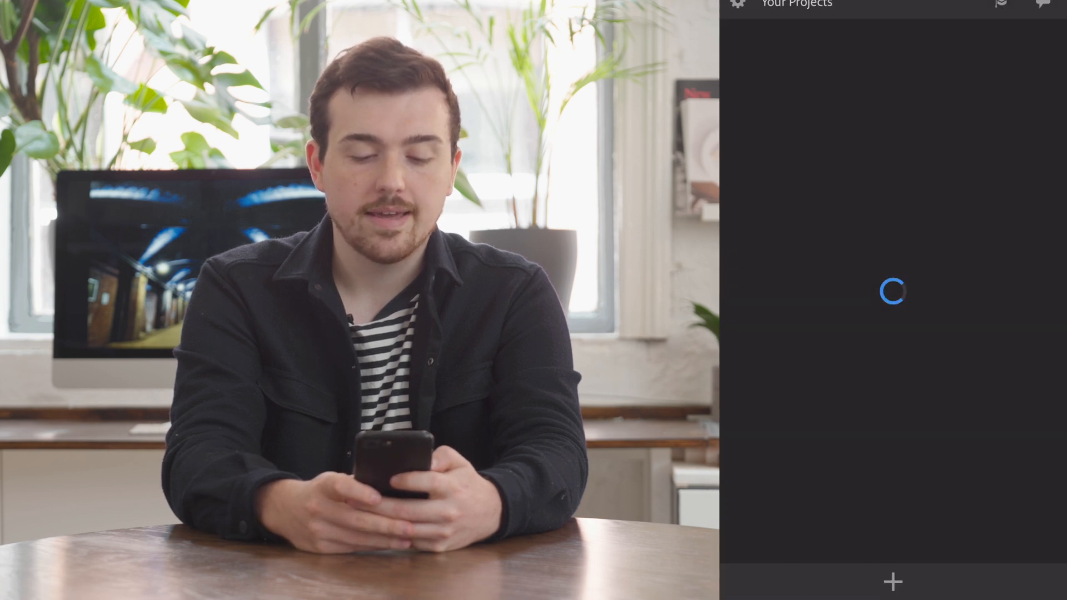
# - Create a new project with the city skyline and flower clips on the timeline
pyautogui.click(892, 580)
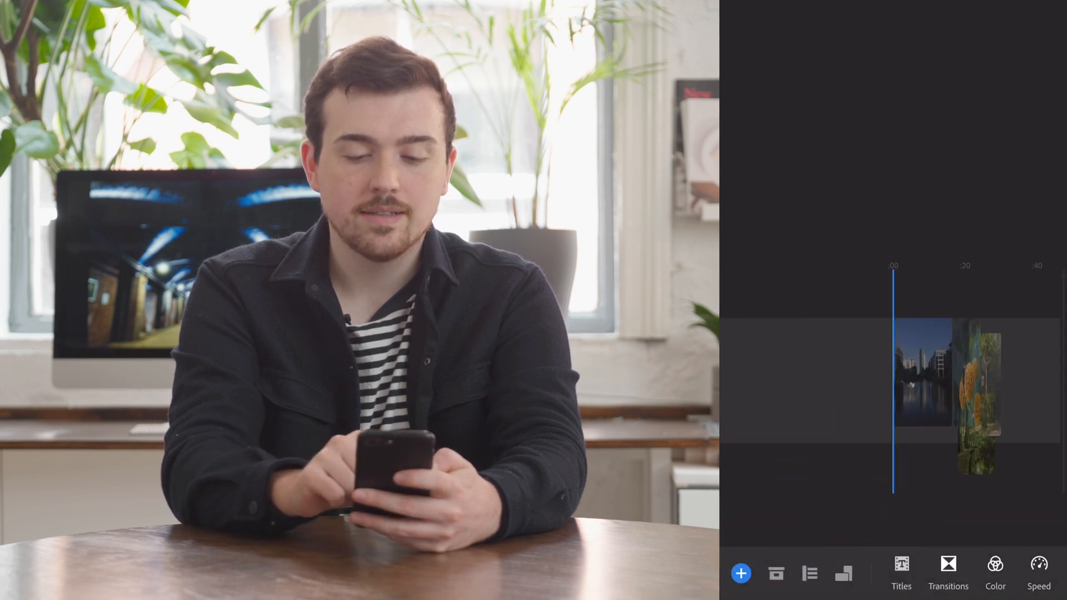
# - Arrange the timeline clips into a roughly 37-second sequence ending on forest footage
pyautogui.click(923, 378)
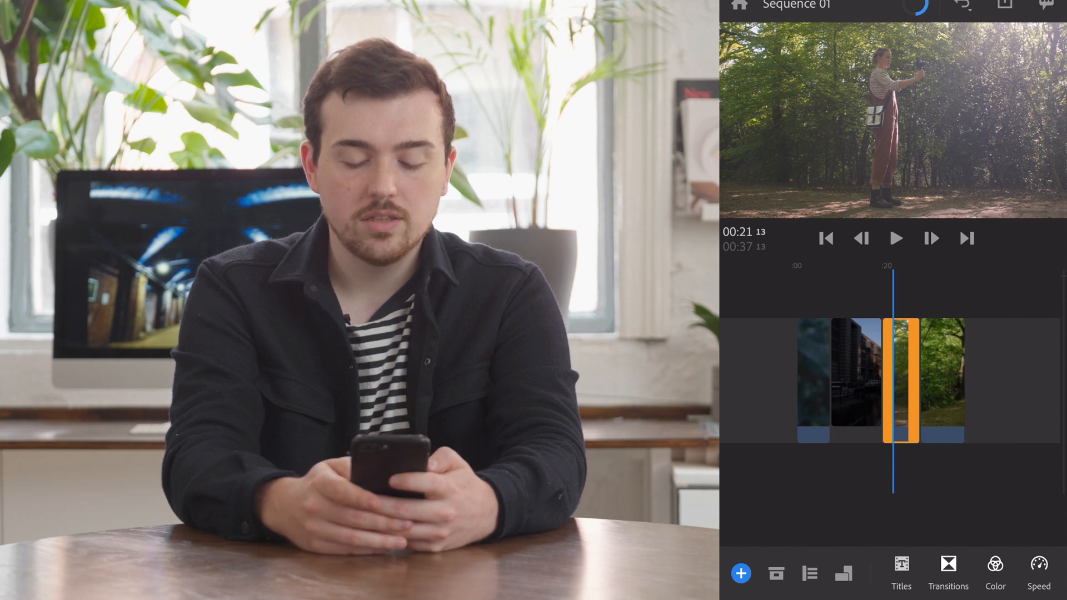
# - Add a transition between clips, bringing Sequence 01 to about 36 seconds
pyautogui.click(948, 572)
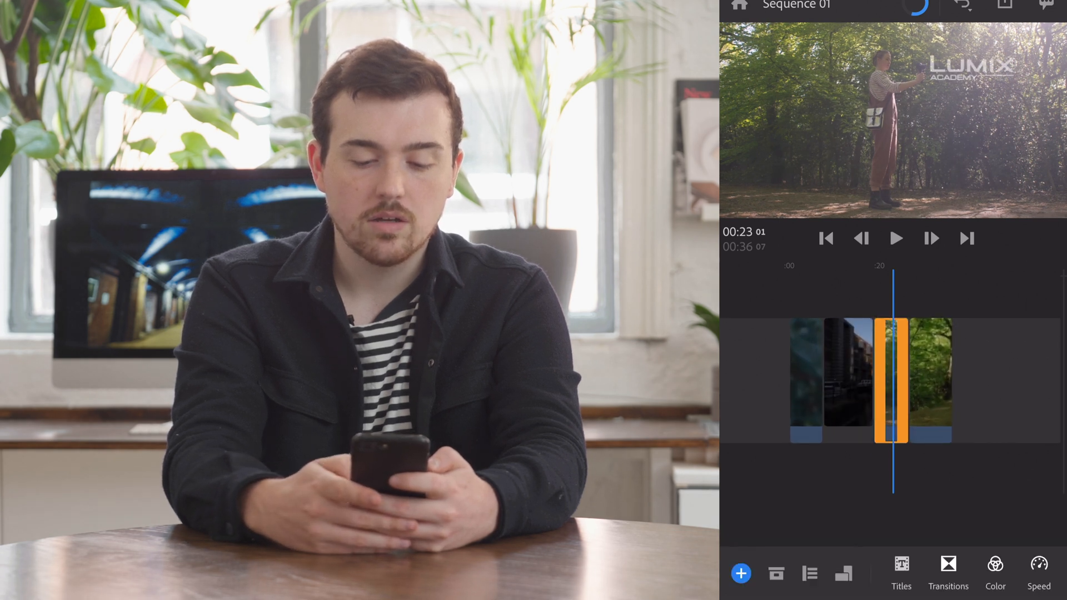
# - Apply the built-in Film color preset to the footage
pyautogui.click(994, 571)
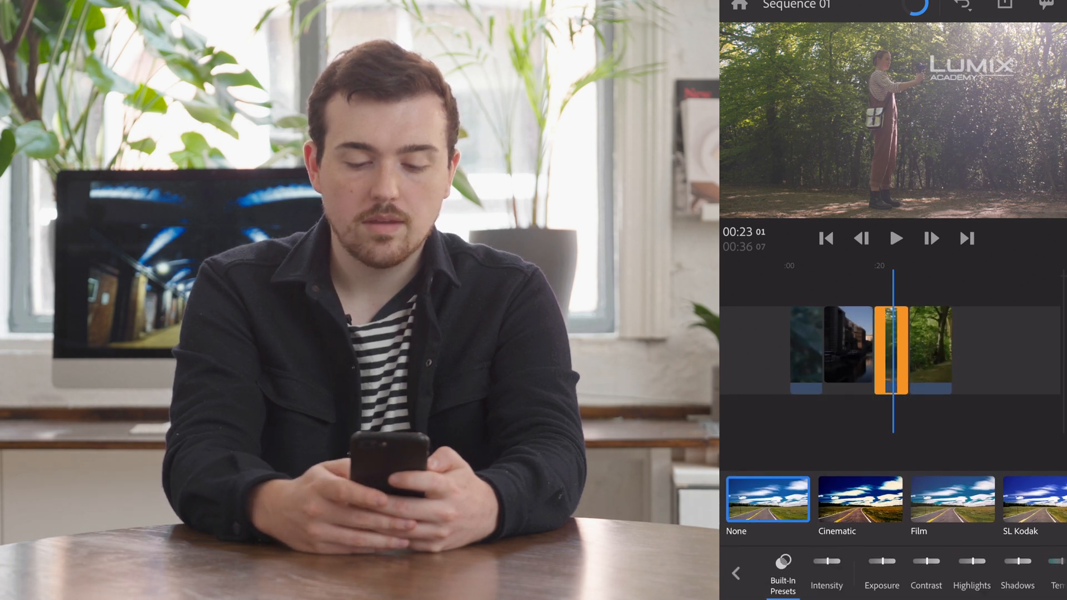
pyautogui.click(952, 498)
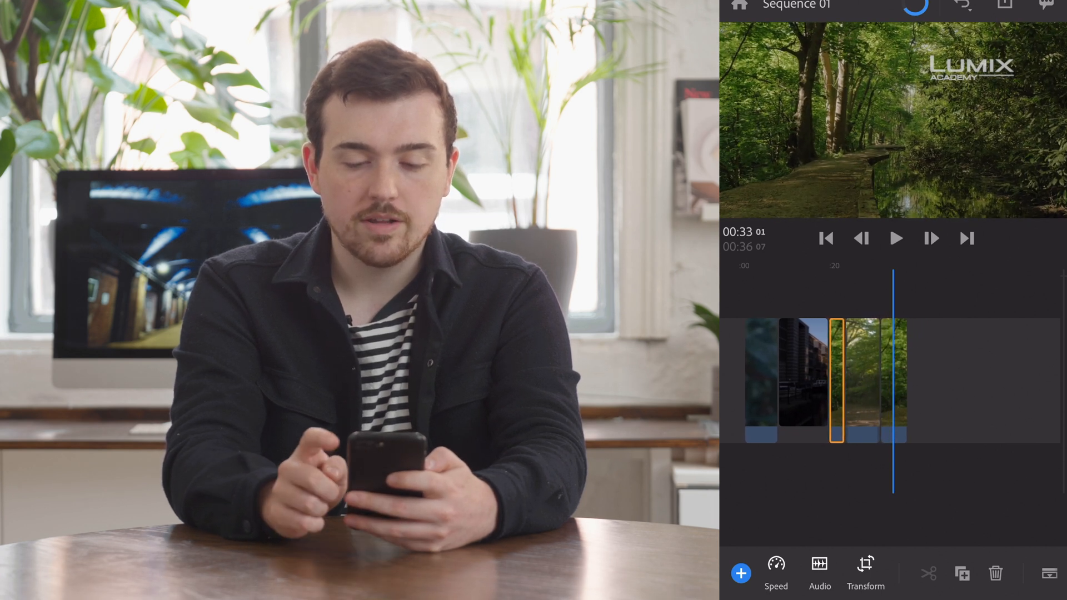
# - Export Sequence 01 with the 1080p 30fps quality preset and start rendering
pyautogui.click(1003, 7)
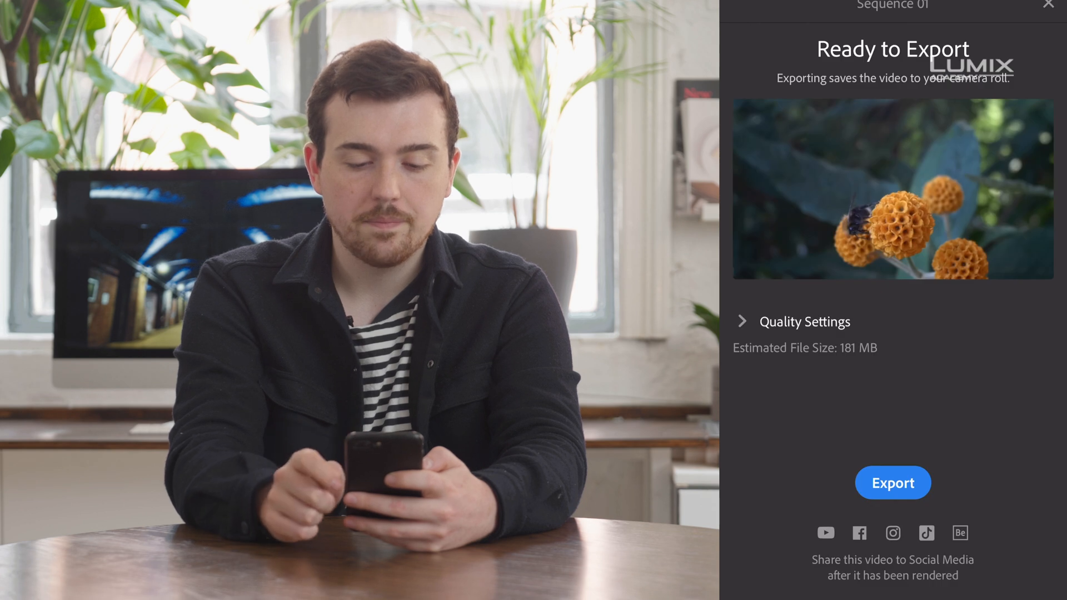
pyautogui.click(743, 322)
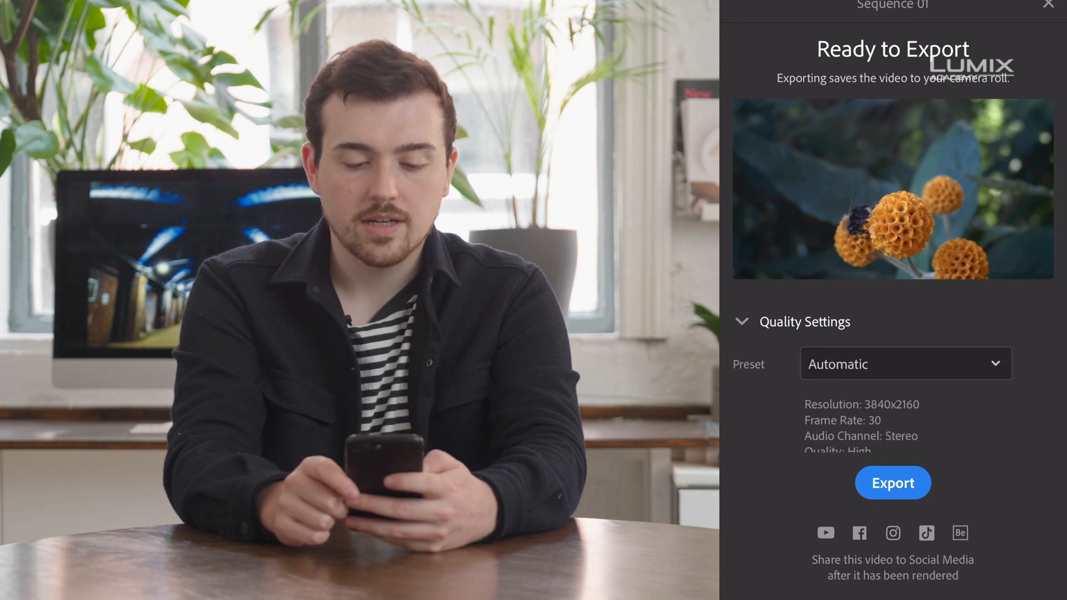
pyautogui.click(905, 364)
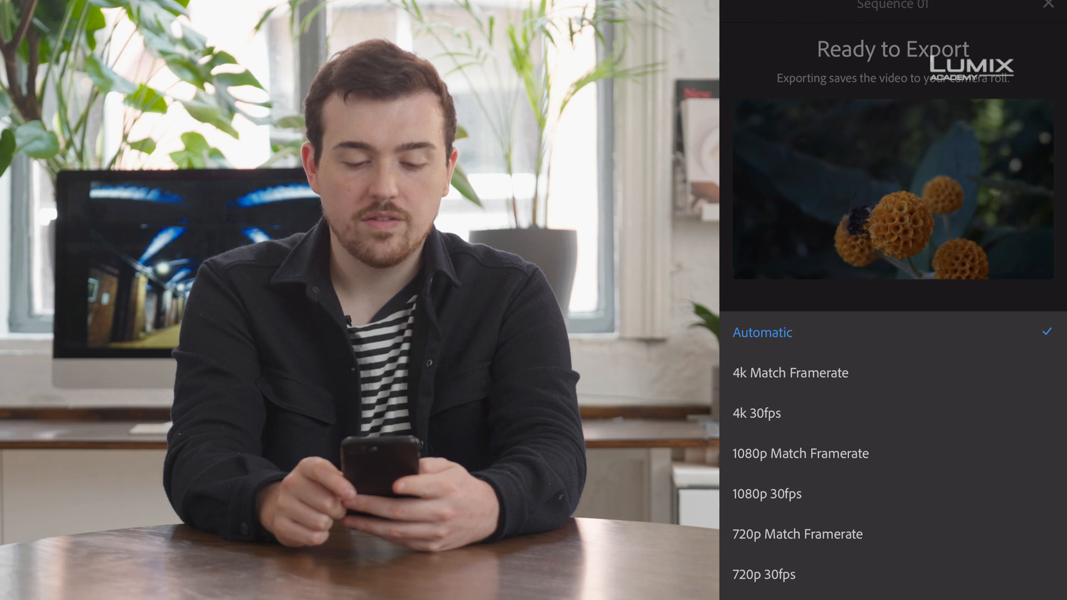
pyautogui.click(766, 493)
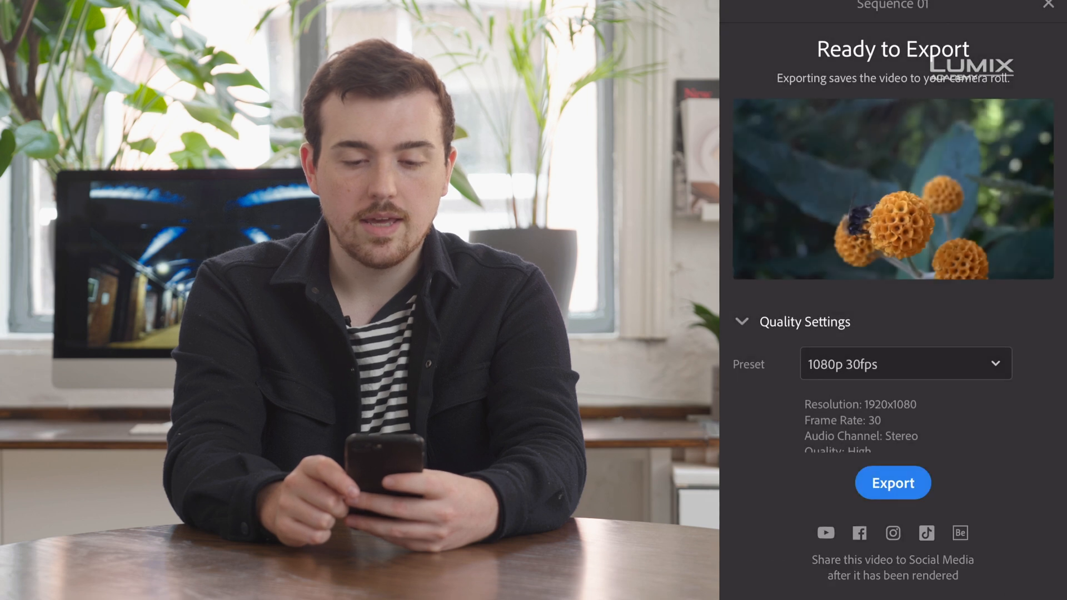
pyautogui.click(892, 482)
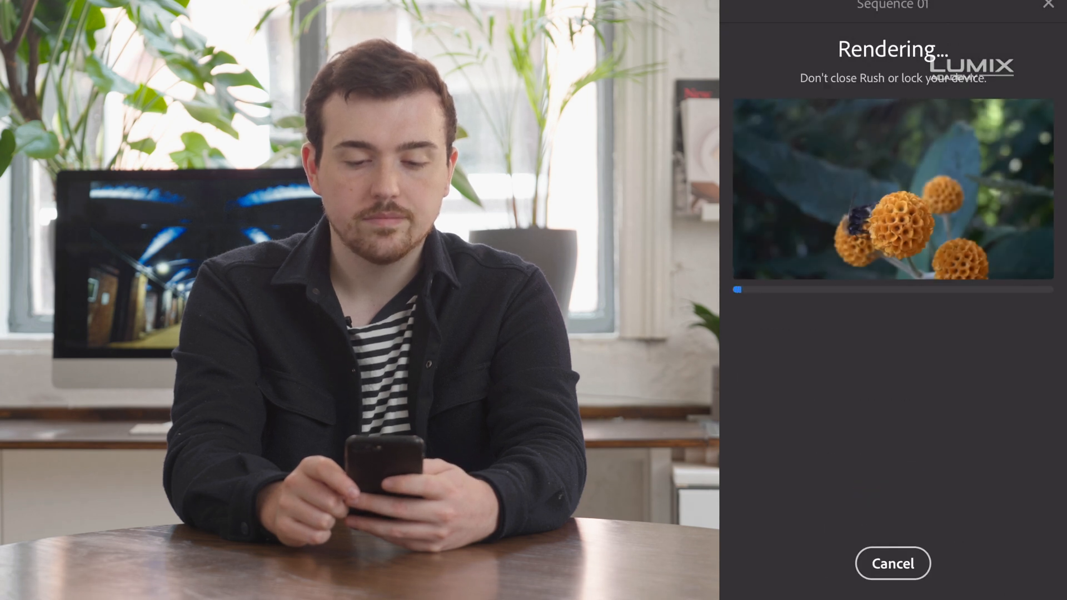